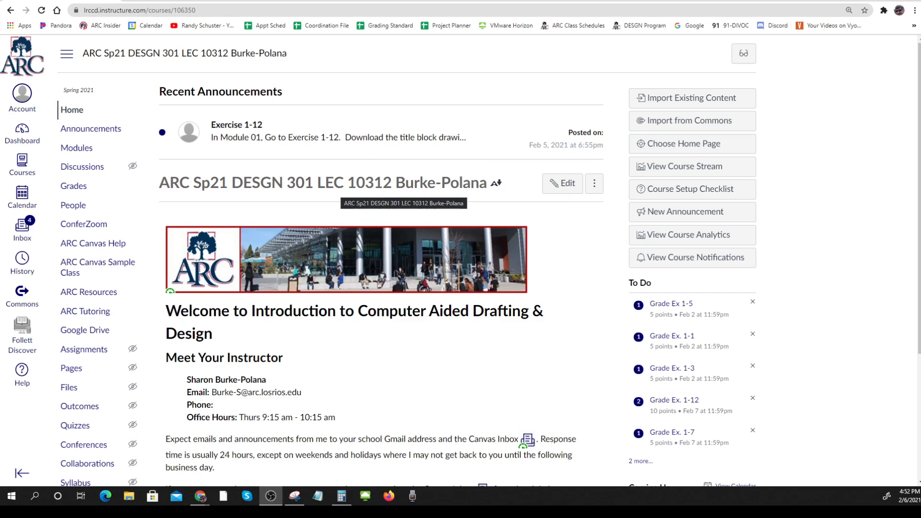
{"action": "mouse_move", "coordinate": [362, 254]}
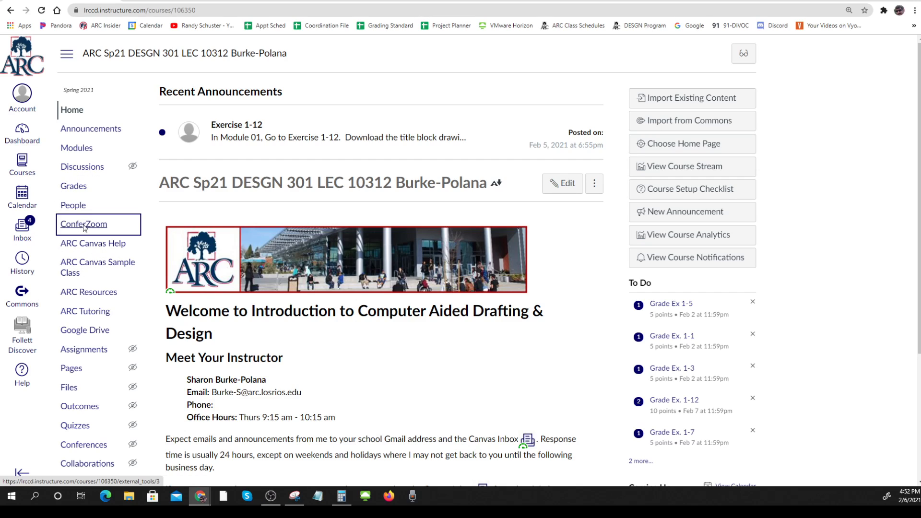
Go to the course's ConferZoom area from the course navigation
{"action": "left_click", "coordinate": [83, 225]}
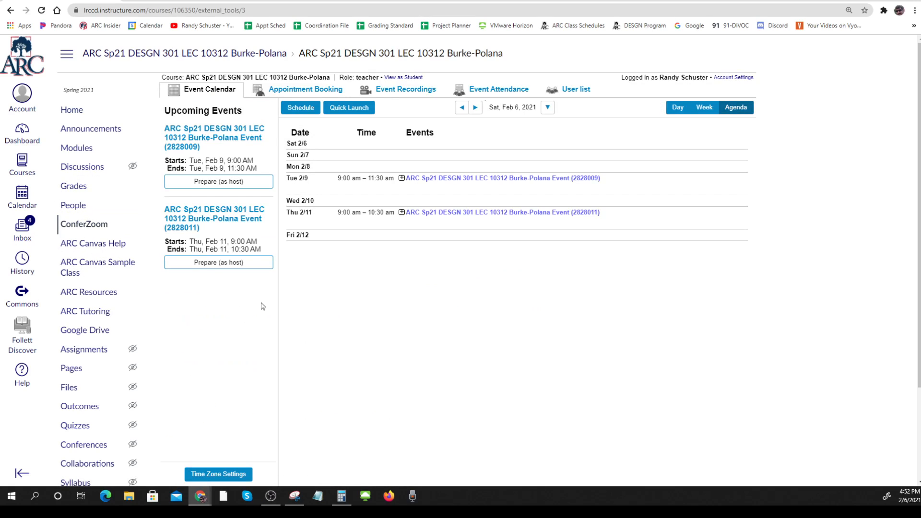
{"action": "mouse_move", "coordinate": [429, 189]}
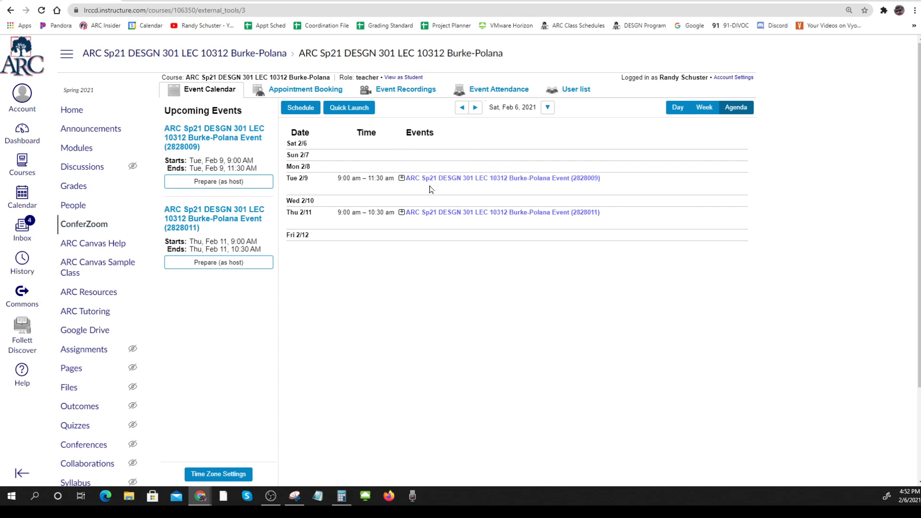
{"action": "mouse_move", "coordinate": [212, 209]}
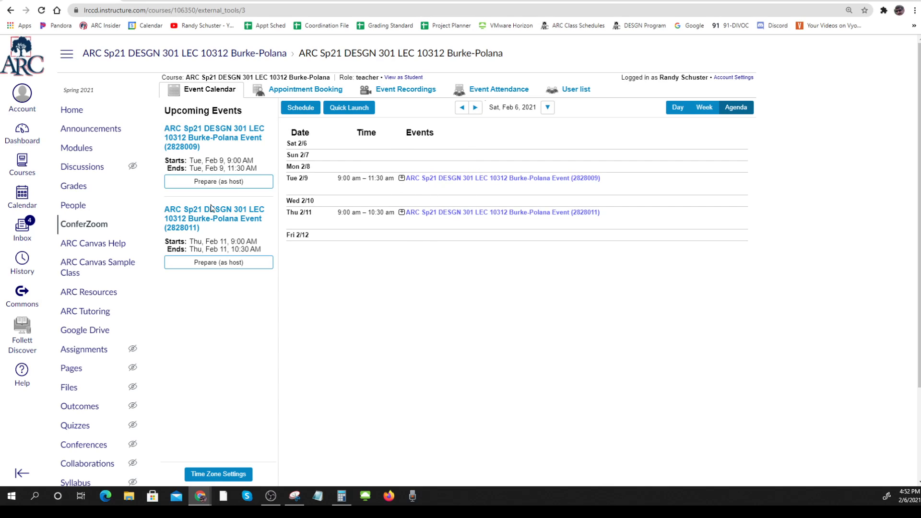
{"action": "mouse_move", "coordinate": [405, 89]}
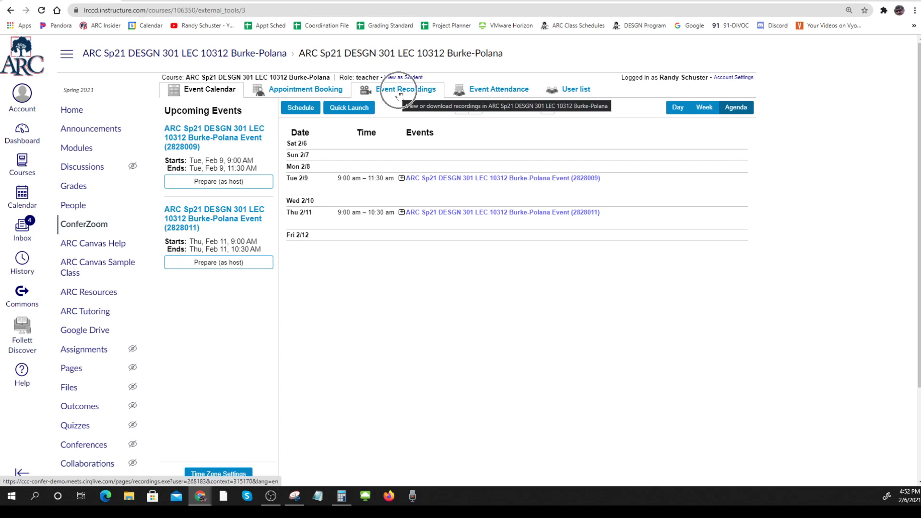
Switch to Event Recordings and view the Feb 4 lecture's recording files
{"action": "left_click", "coordinate": [407, 88]}
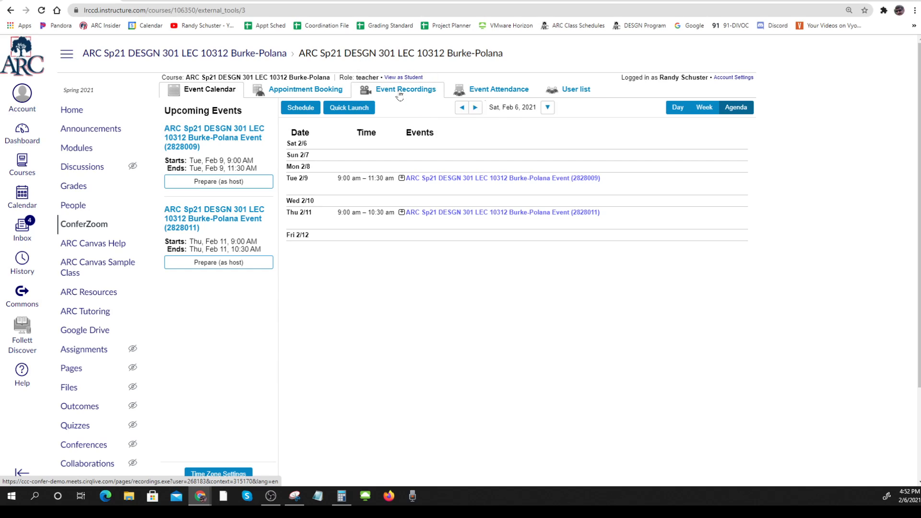
{"action": "left_click", "coordinate": [405, 89]}
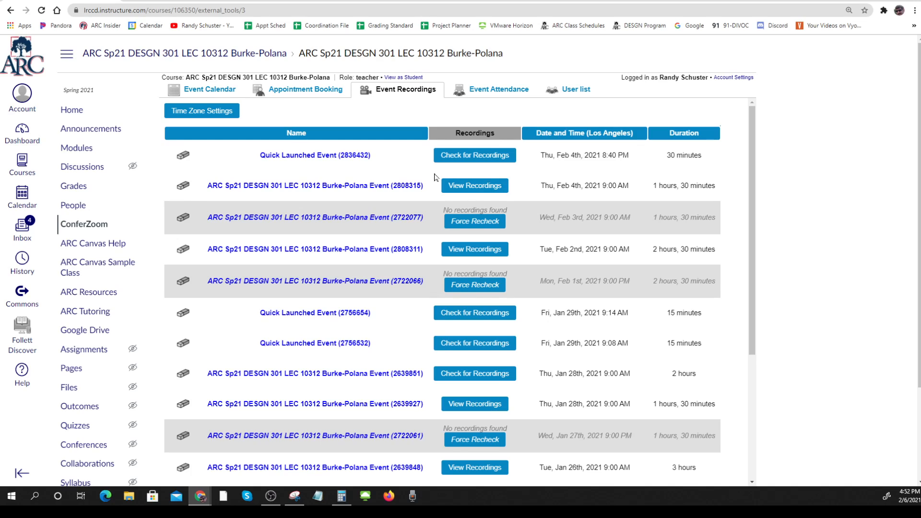
{"action": "mouse_move", "coordinate": [474, 185]}
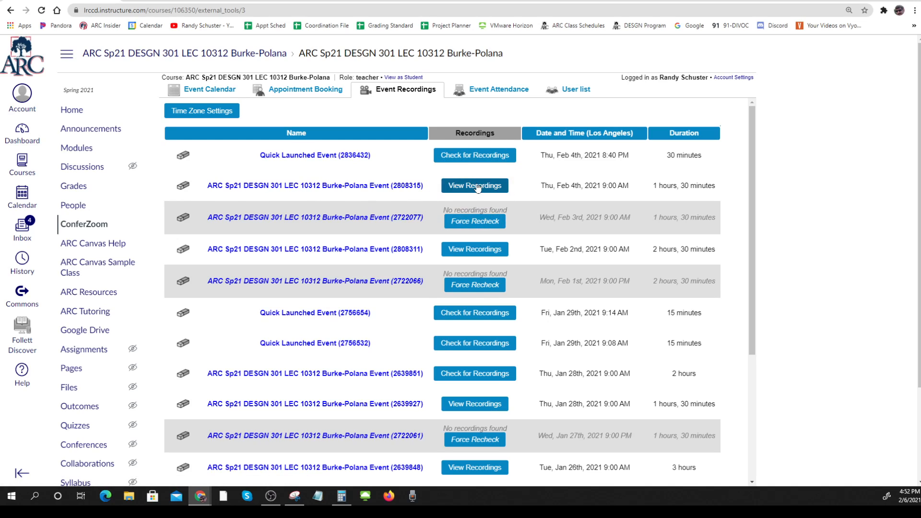
{"action": "left_click", "coordinate": [474, 185]}
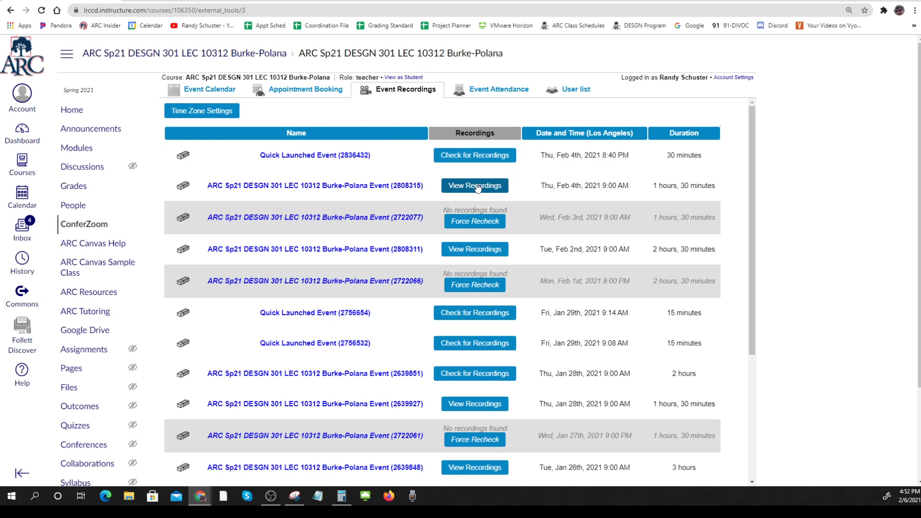
Download the Feb 4 lecture's MP4 recording from its file list
{"action": "left_click", "coordinate": [473, 185]}
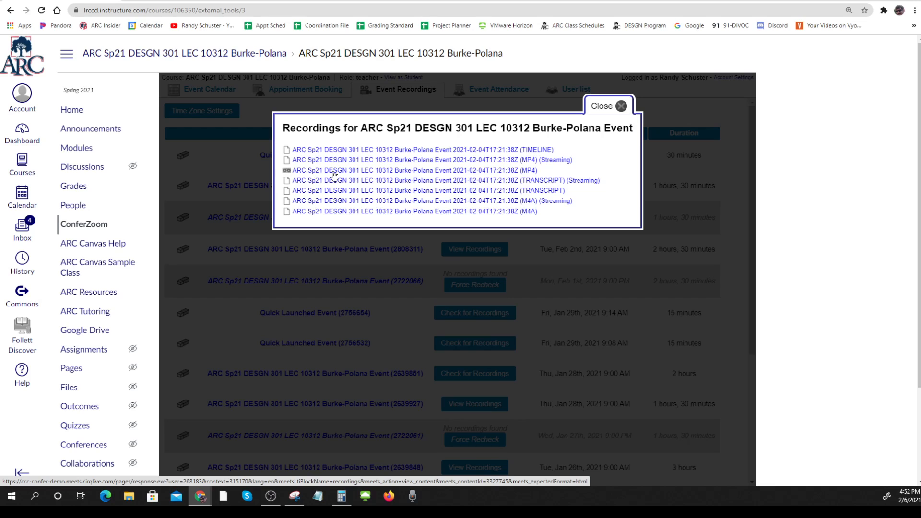
{"action": "mouse_move", "coordinate": [527, 177]}
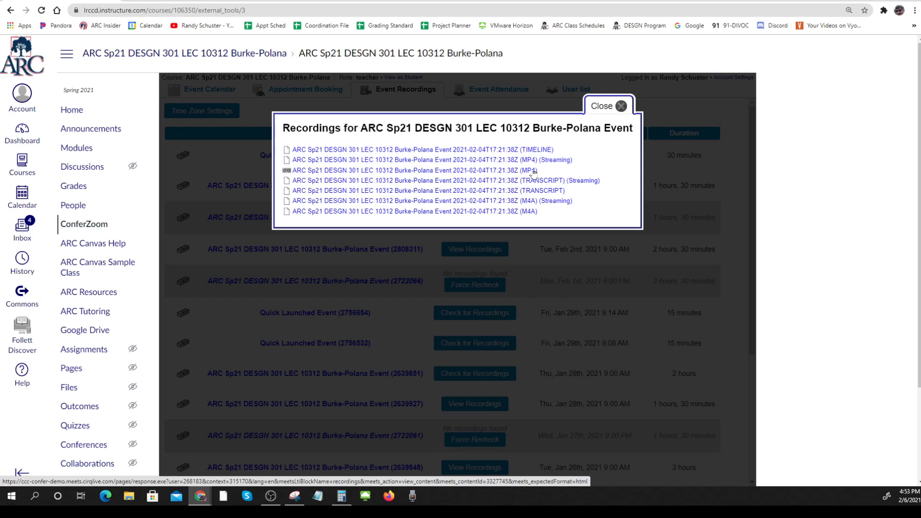
{"action": "mouse_move", "coordinate": [532, 174]}
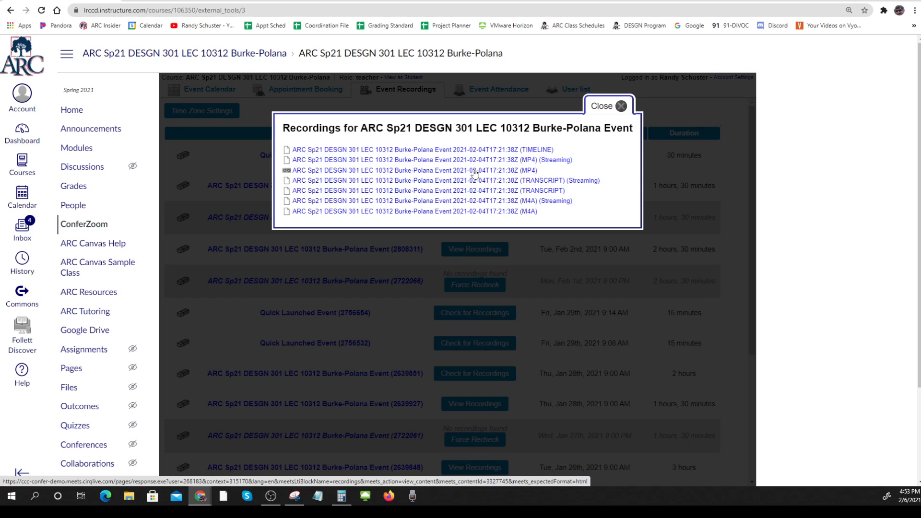
{"action": "left_click", "coordinate": [412, 171]}
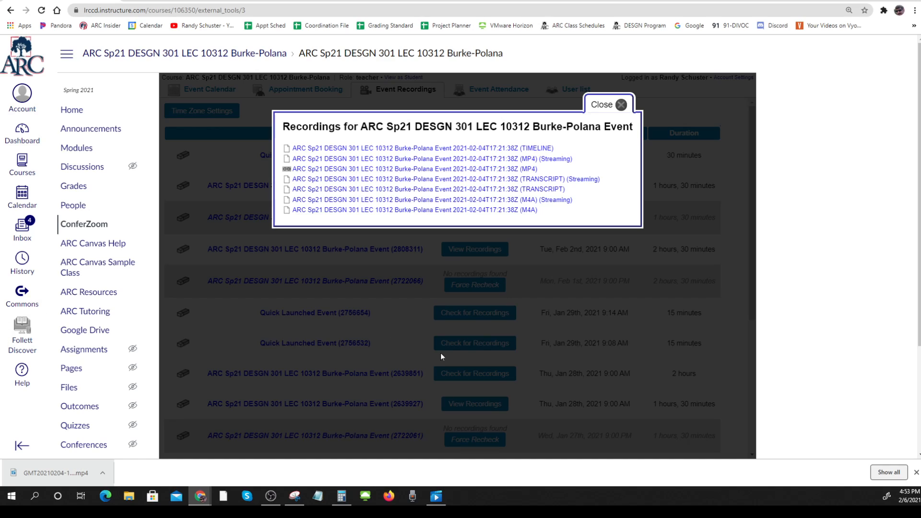
{"action": "mouse_move", "coordinate": [746, 291]}
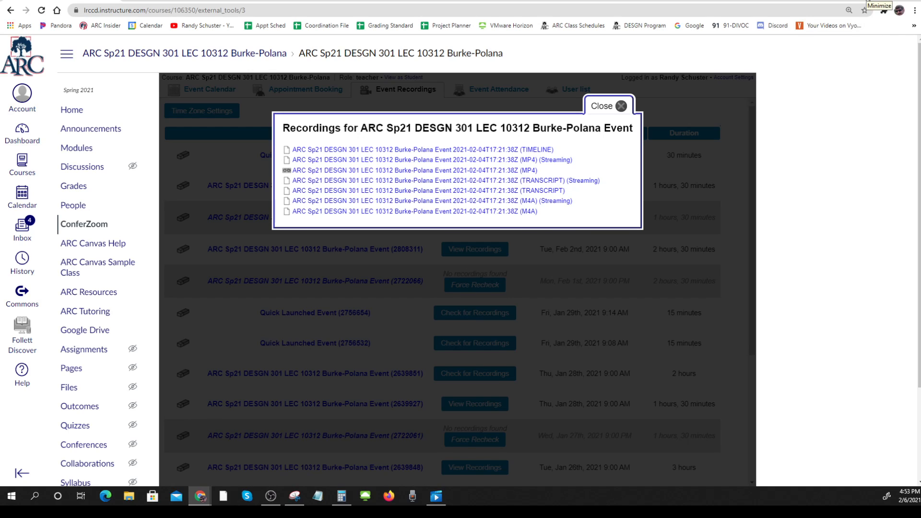
Watch the Feb 4 MP4 in Movies & TV, then return to the browser
{"action": "left_click", "coordinate": [412, 170]}
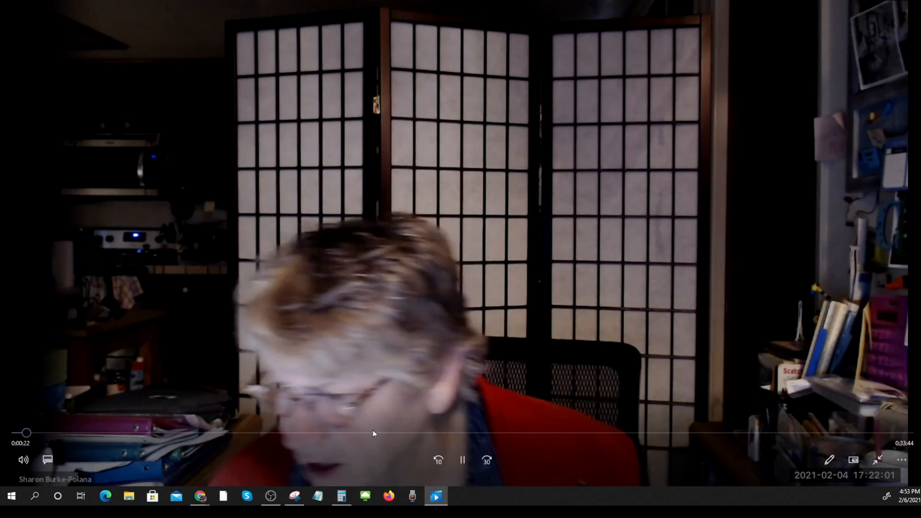
{"action": "left_click", "coordinate": [462, 459]}
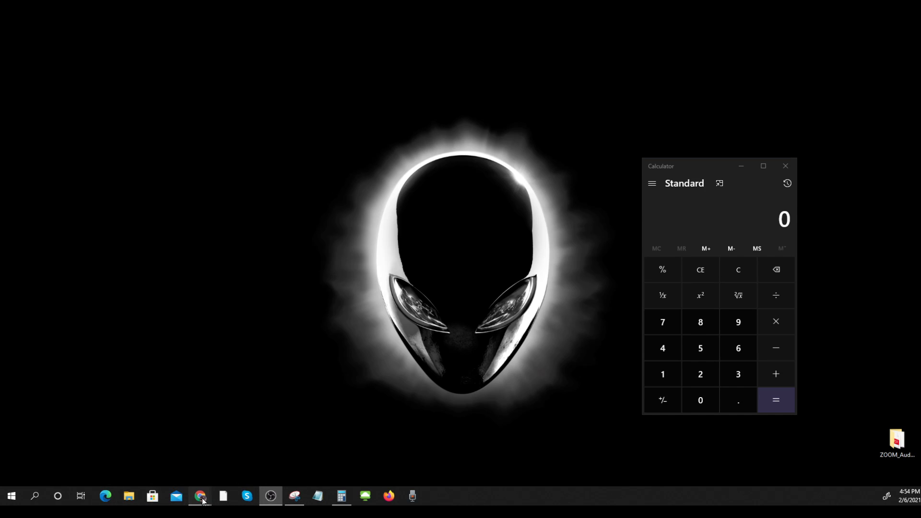
{"action": "left_click", "coordinate": [201, 496]}
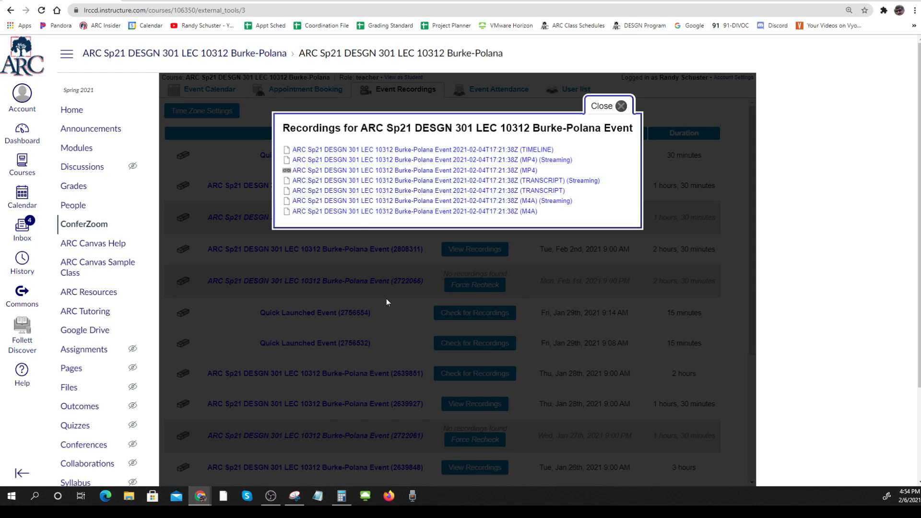
Close the Feb 4 file list and view the Feb 2 lecture's recording files
{"action": "left_click", "coordinate": [621, 105]}
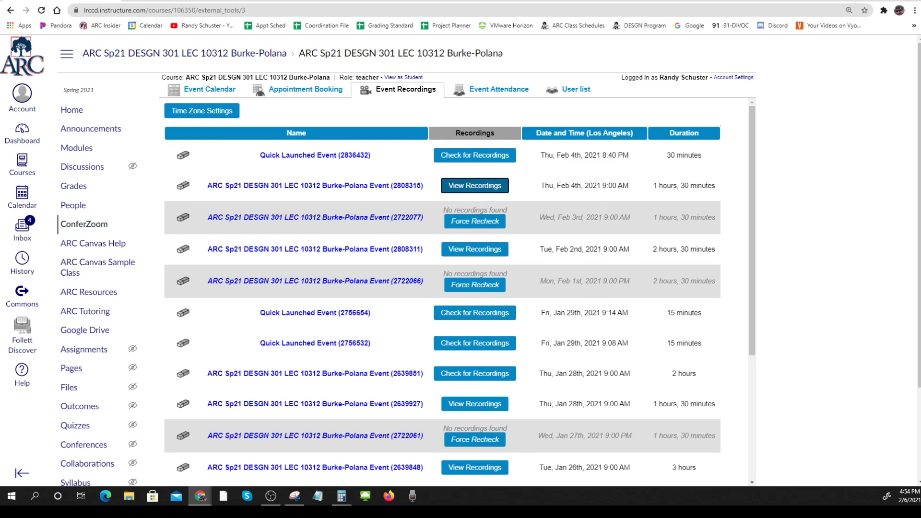
{"action": "left_click", "coordinate": [474, 185]}
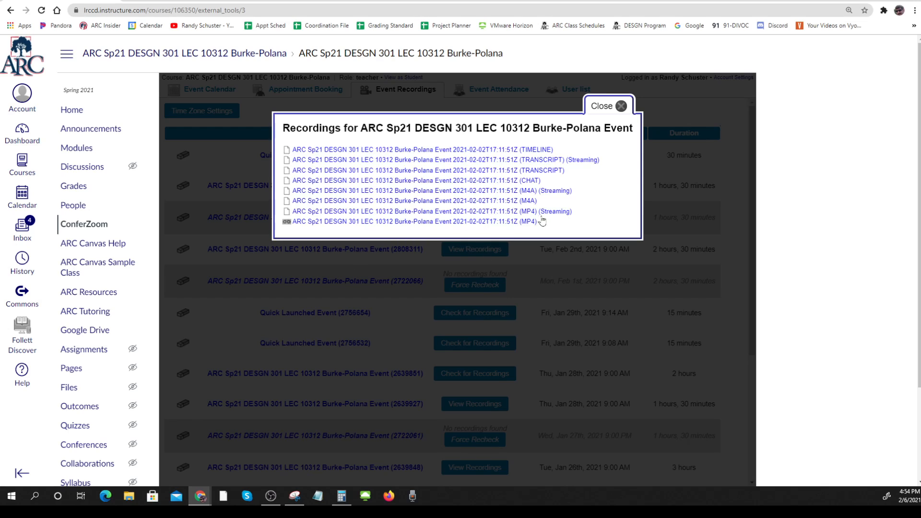
{"action": "mouse_move", "coordinate": [581, 160]}
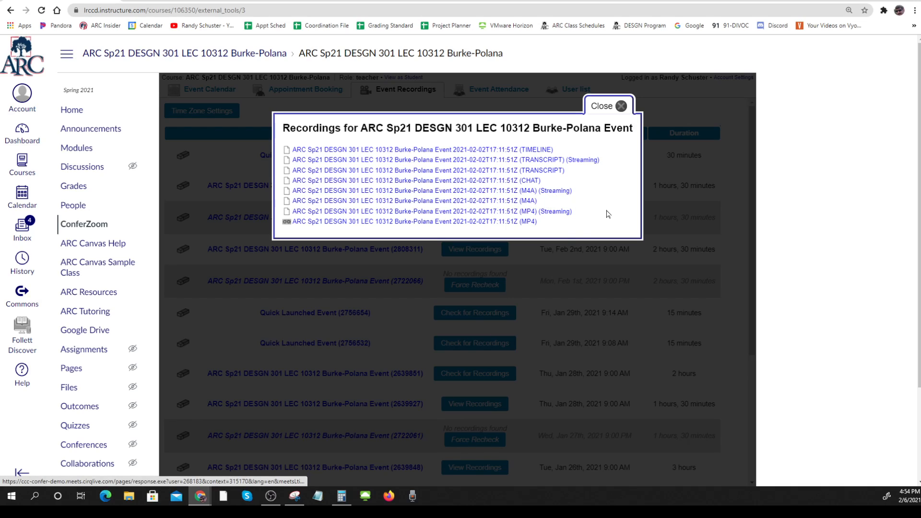
{"action": "mouse_move", "coordinate": [422, 225]}
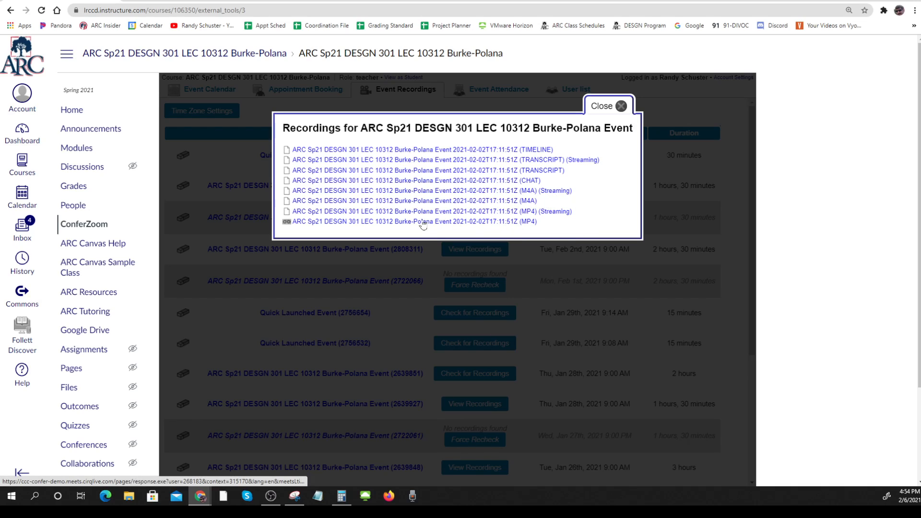
Download the Feb 2 lecture's MP4 recording
{"action": "left_click", "coordinate": [415, 221]}
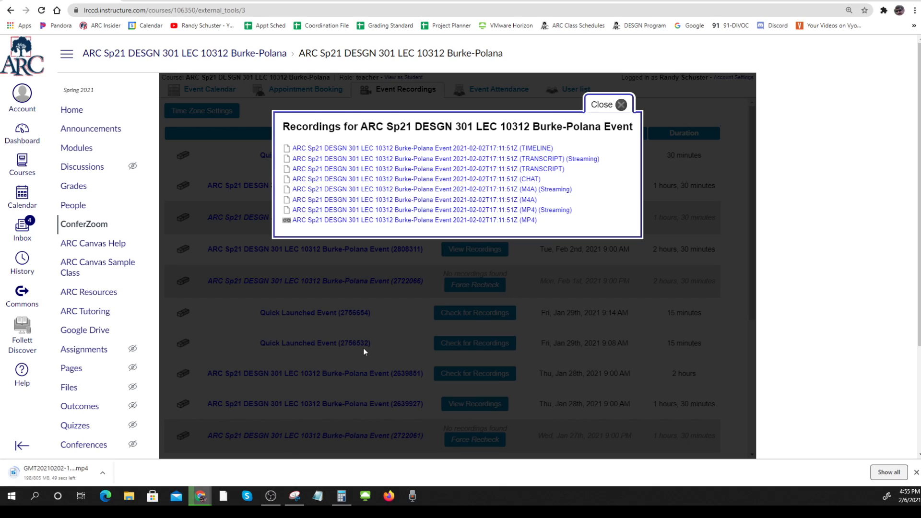
{"action": "mouse_move", "coordinate": [387, 226]}
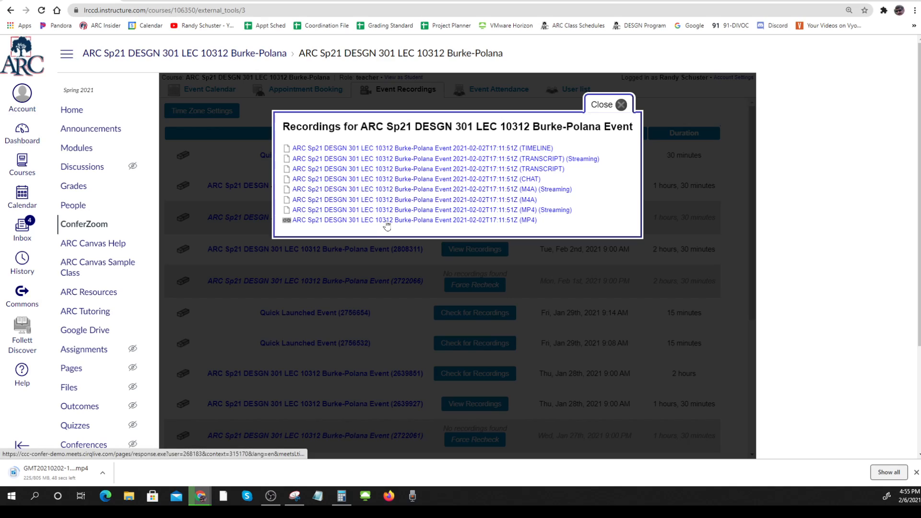
{"action": "mouse_move", "coordinate": [413, 228]}
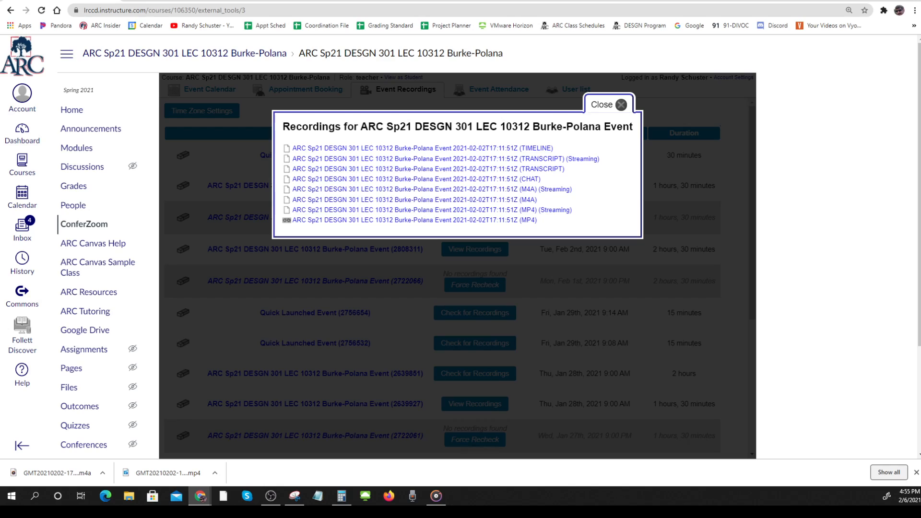
{"action": "mouse_move", "coordinate": [101, 429]}
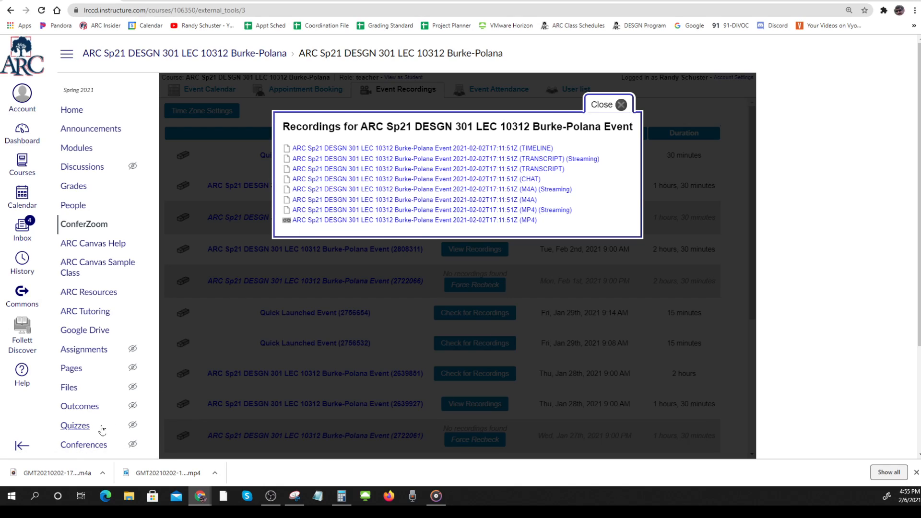
{"action": "mouse_move", "coordinate": [56, 472]}
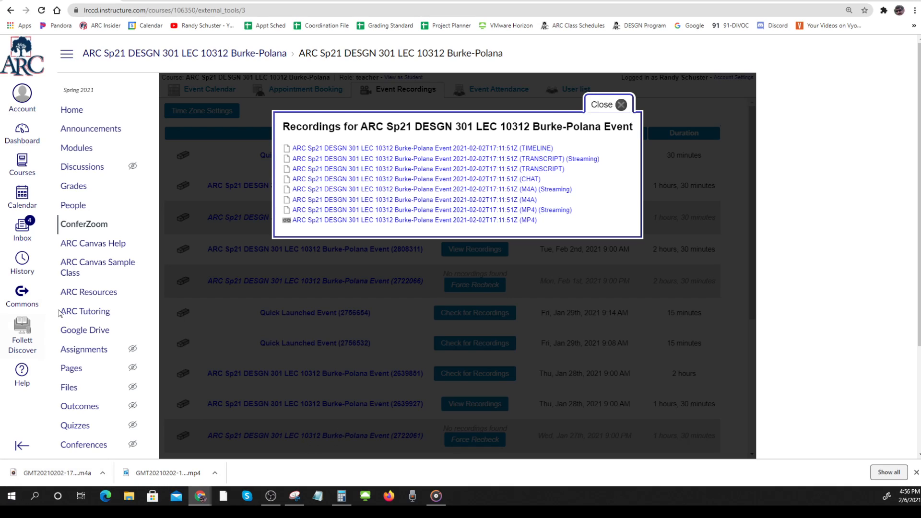
Close the Feb 2 recording file list, returning to Event Recordings
{"action": "left_click", "coordinate": [606, 103]}
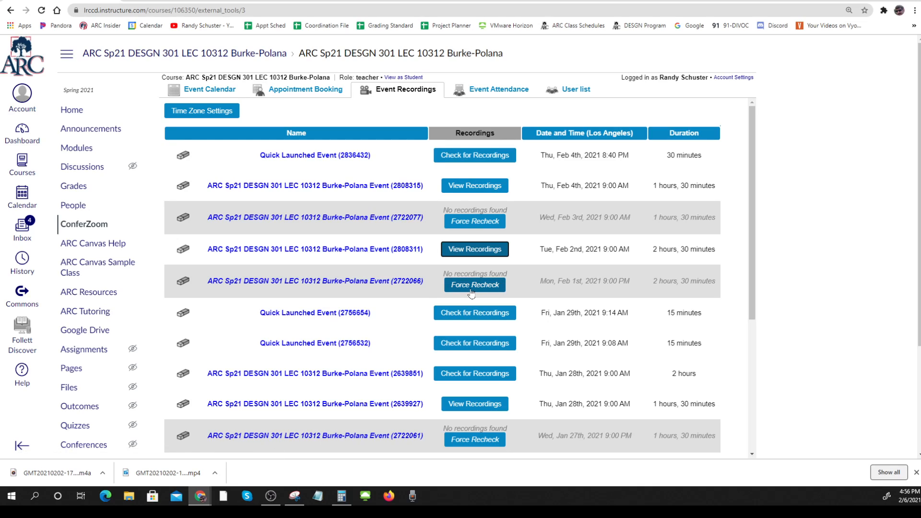
{"action": "mouse_move", "coordinate": [474, 185]}
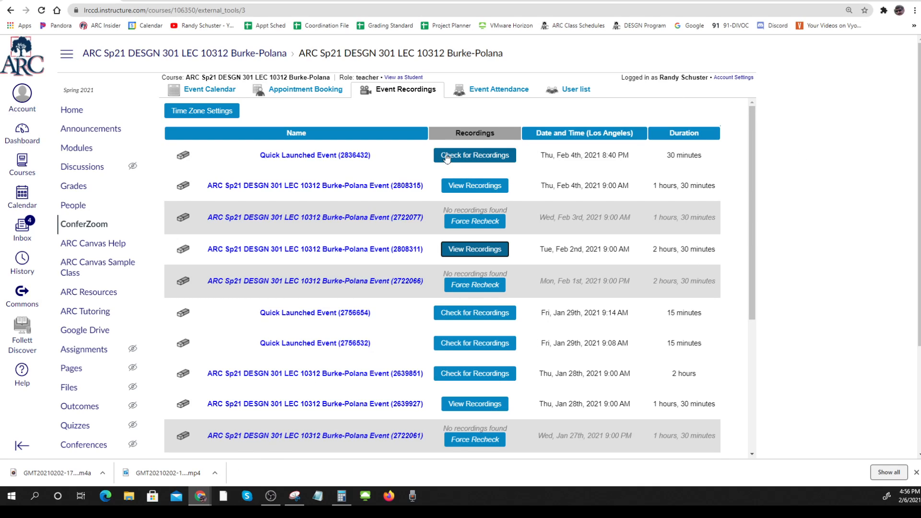
{"action": "mouse_move", "coordinate": [380, 104]}
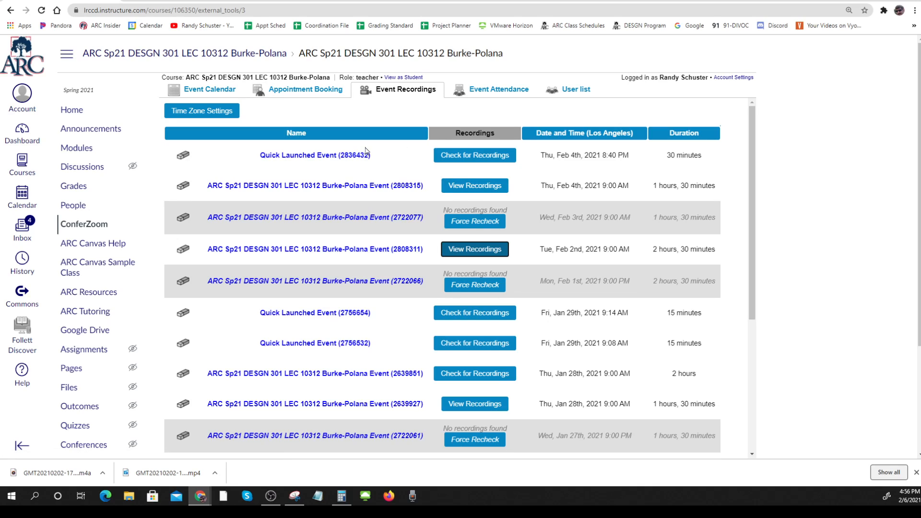
{"action": "mouse_move", "coordinate": [274, 429]}
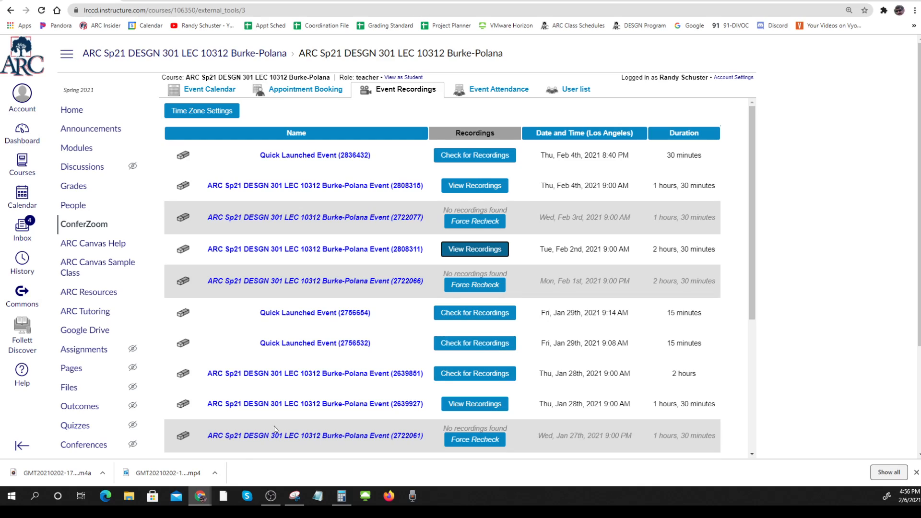